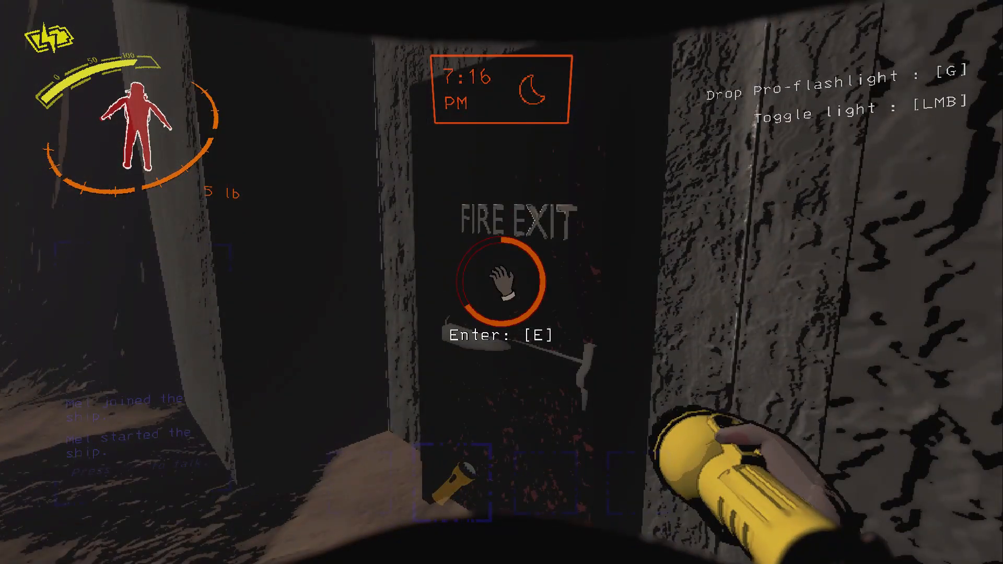
pyautogui.press('e')
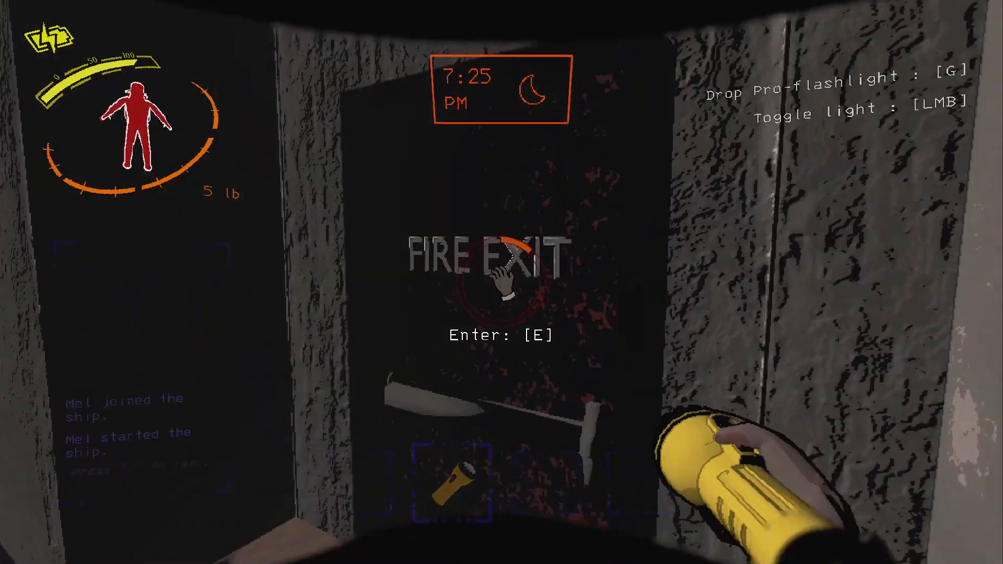
pyautogui.press('e')
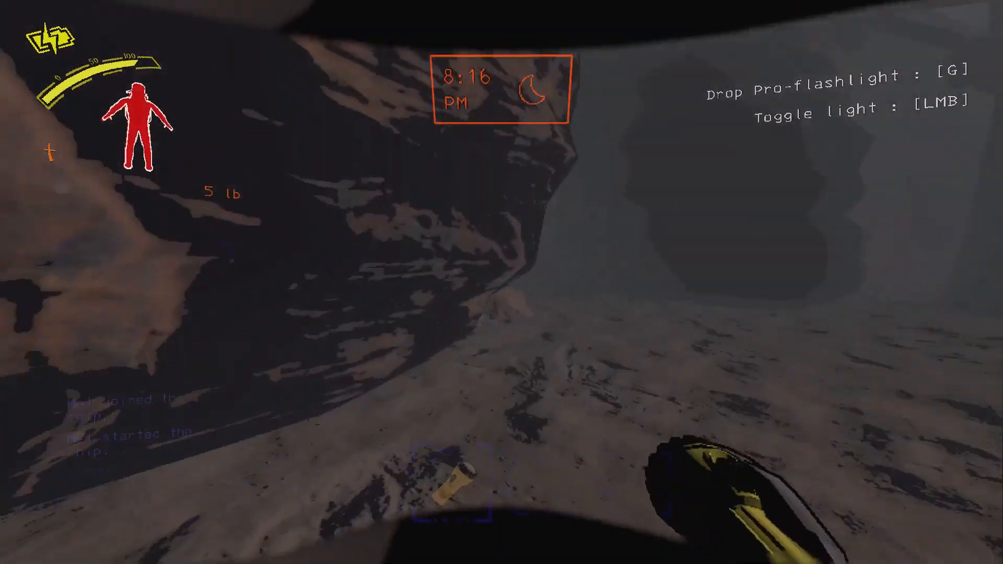
pyautogui.moveTo(502, 282)
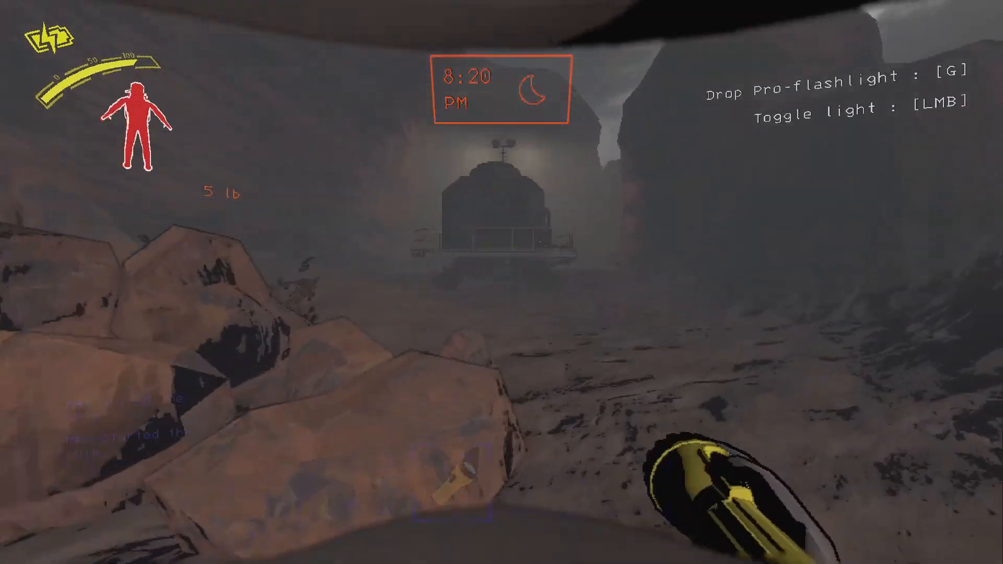